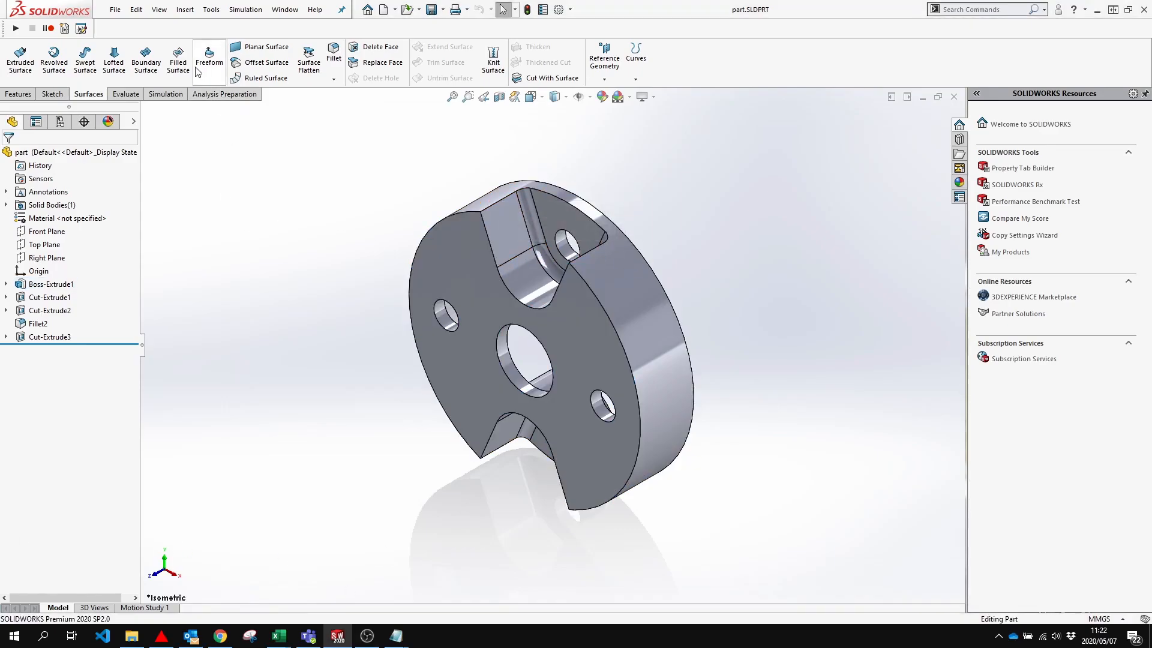
- Browse the Features and Surfaces command tabs and the Tools menu looking for Move Face
left_click(18, 93)
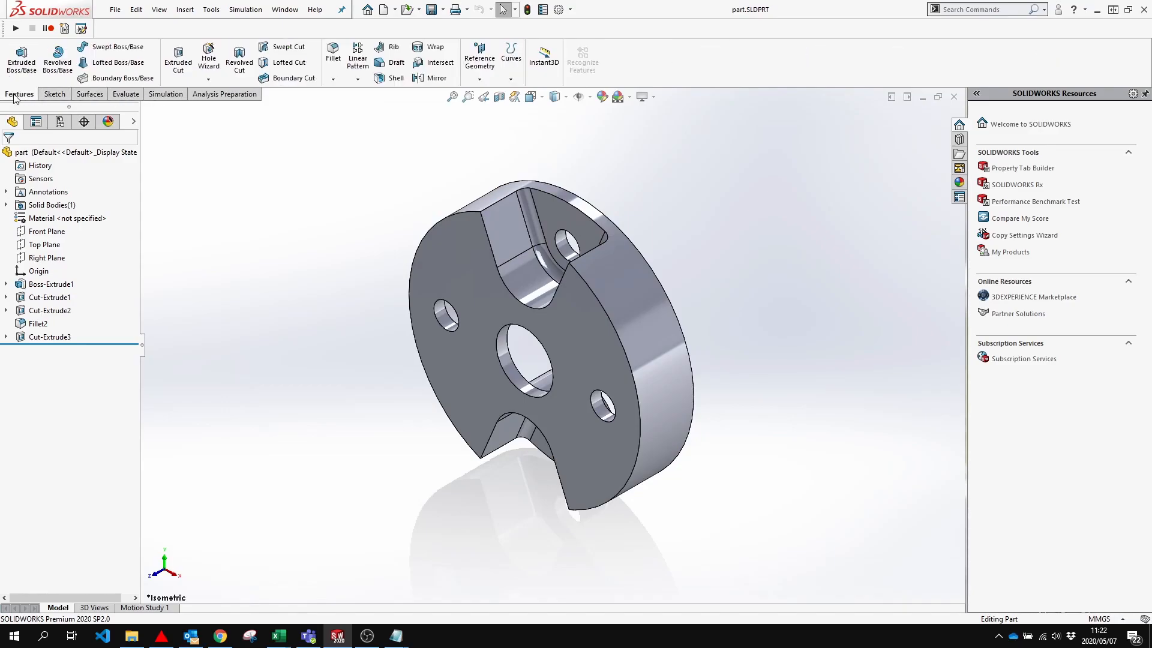
left_click(89, 93)
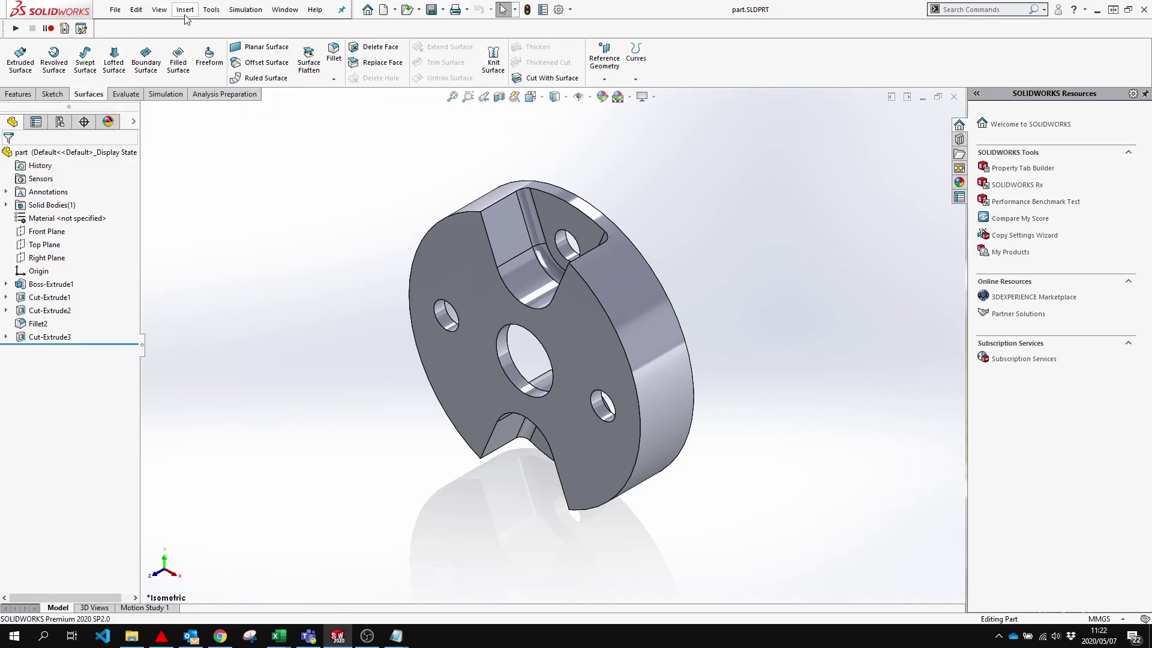
left_click(212, 9)
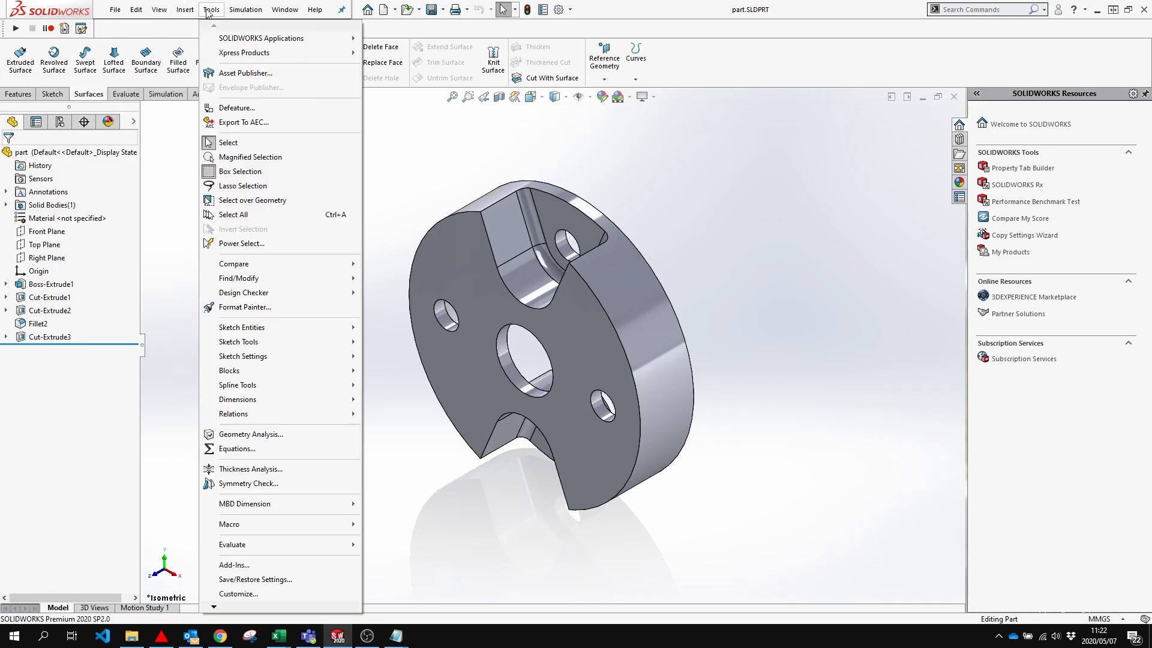
left_click(185, 10)
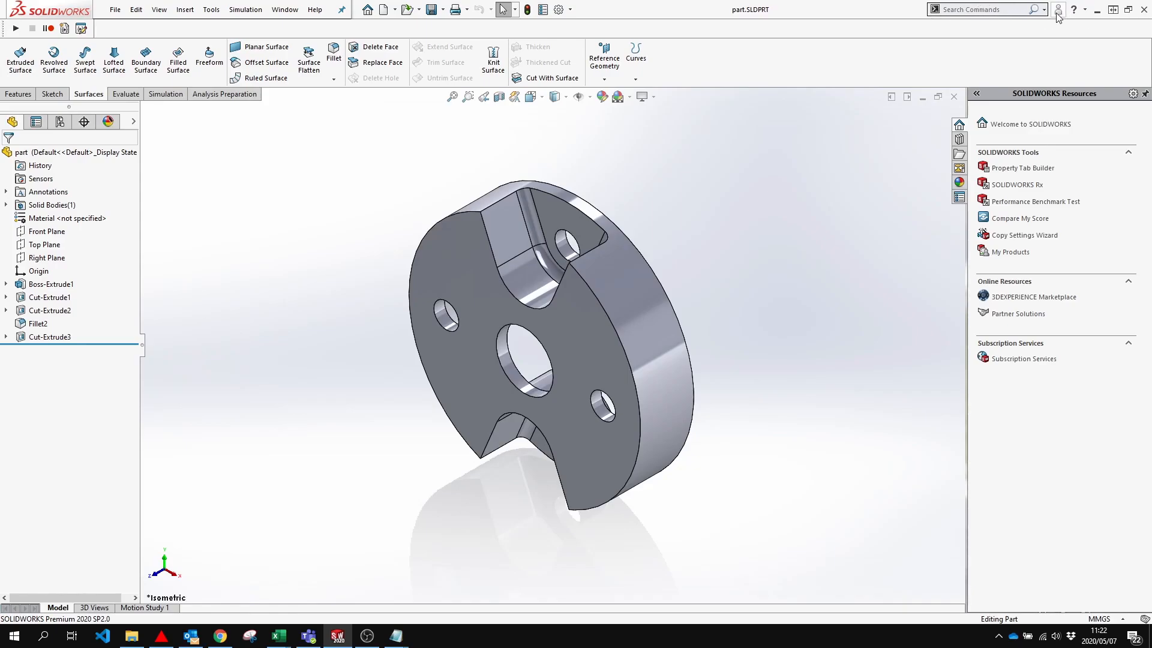
- Search commands for 'move', launch Move Face from the results and cancel it unchanged
left_click(1044, 10)
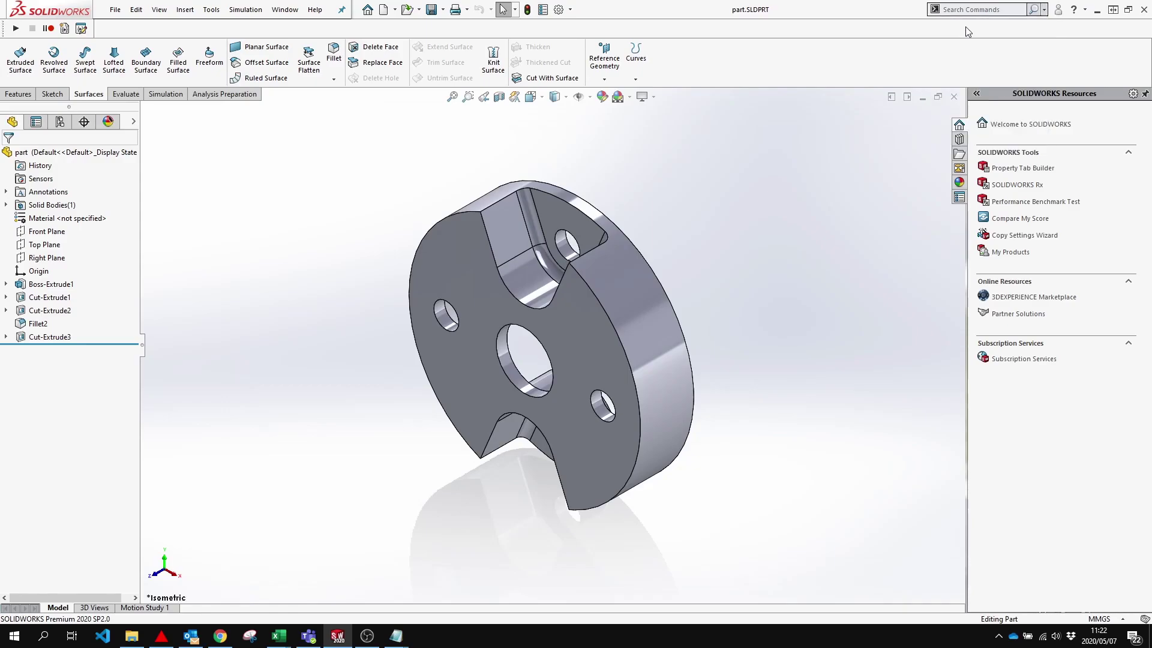
left_click(982, 9)
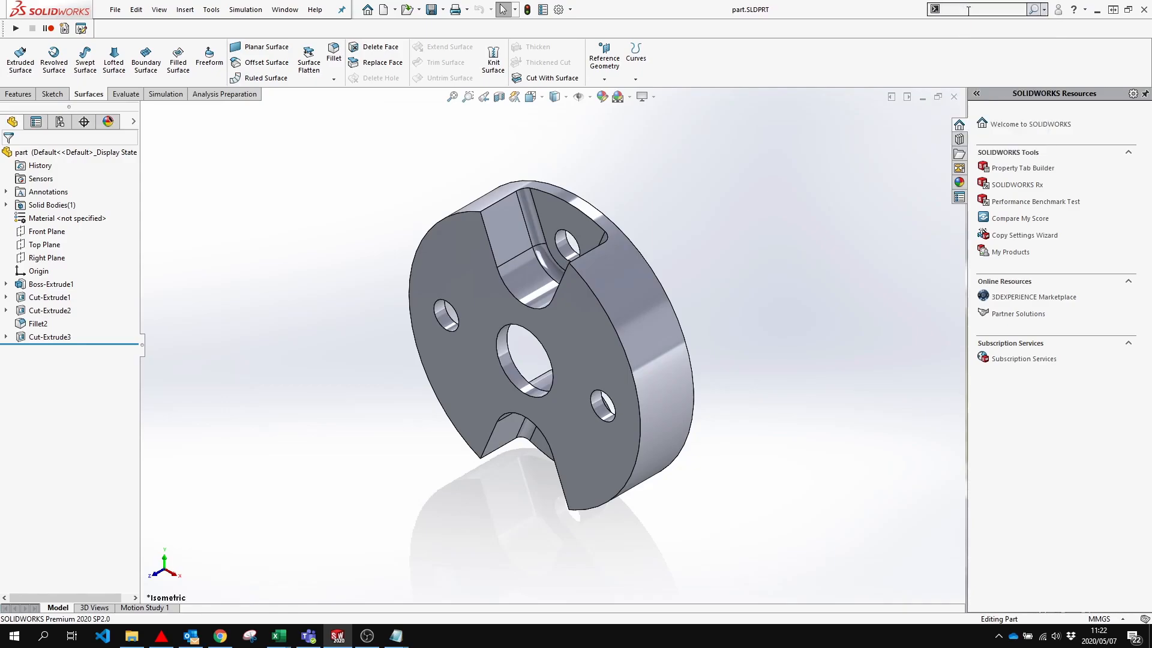
type("move")
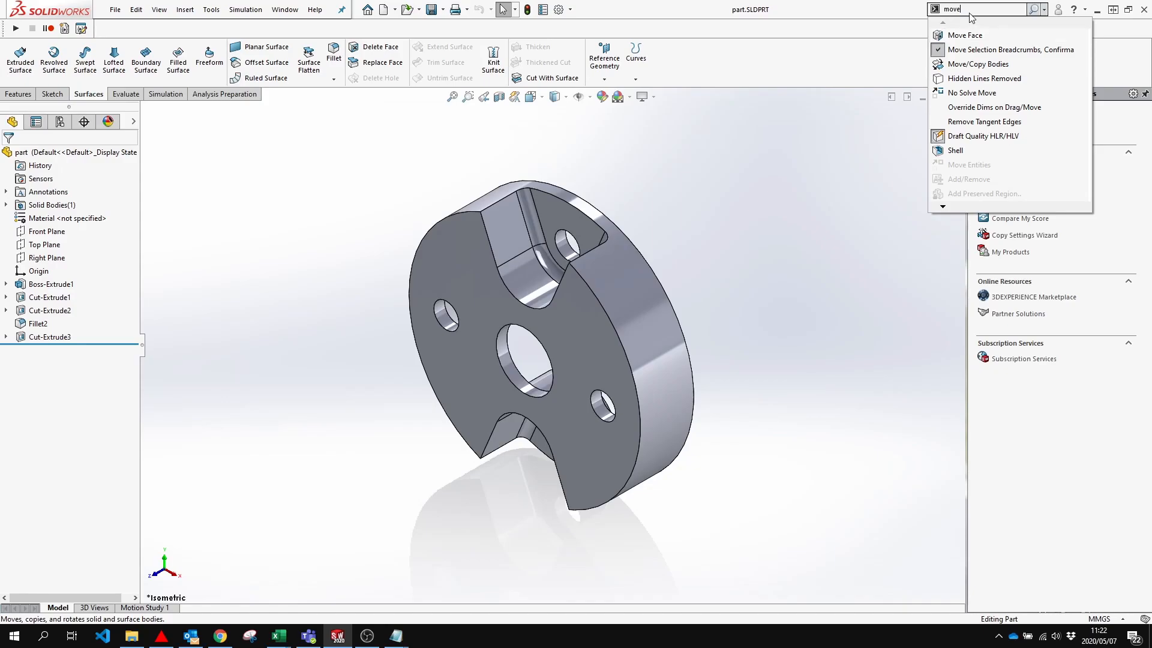
mouse_move(965, 35)
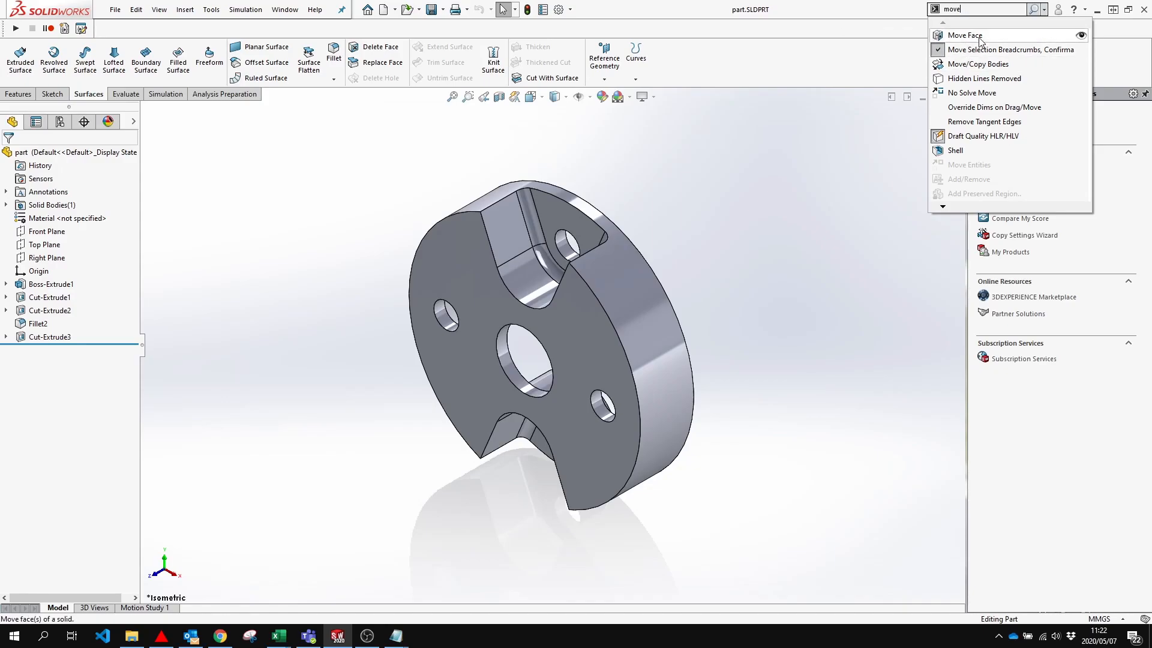
mouse_move(984, 79)
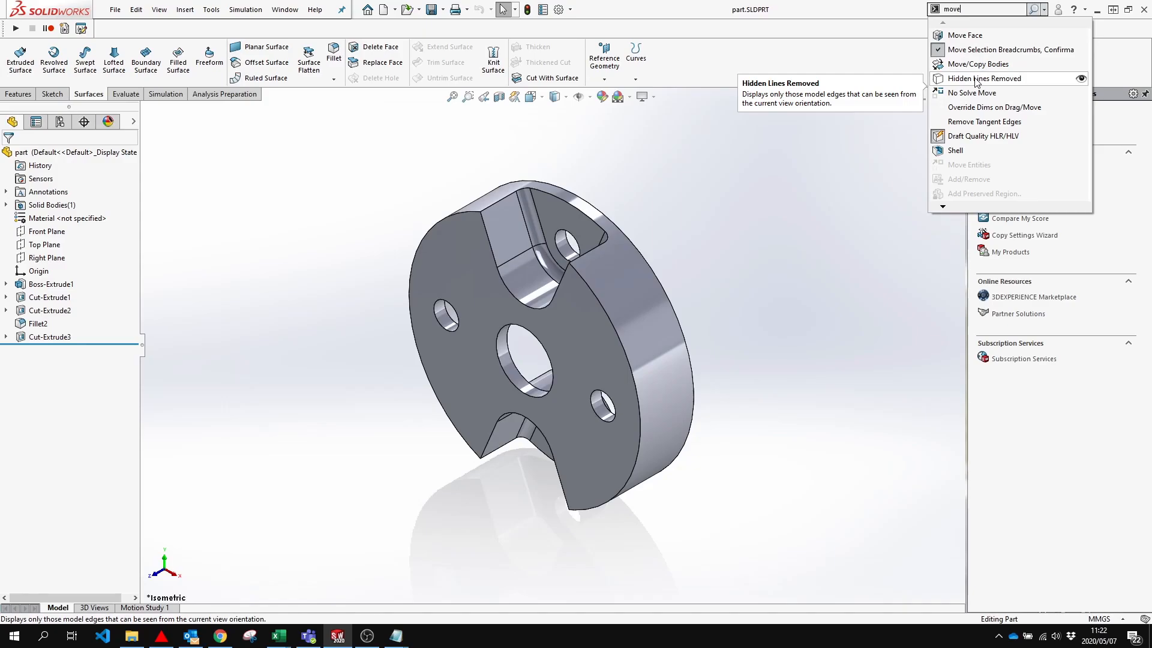
mouse_move(975, 35)
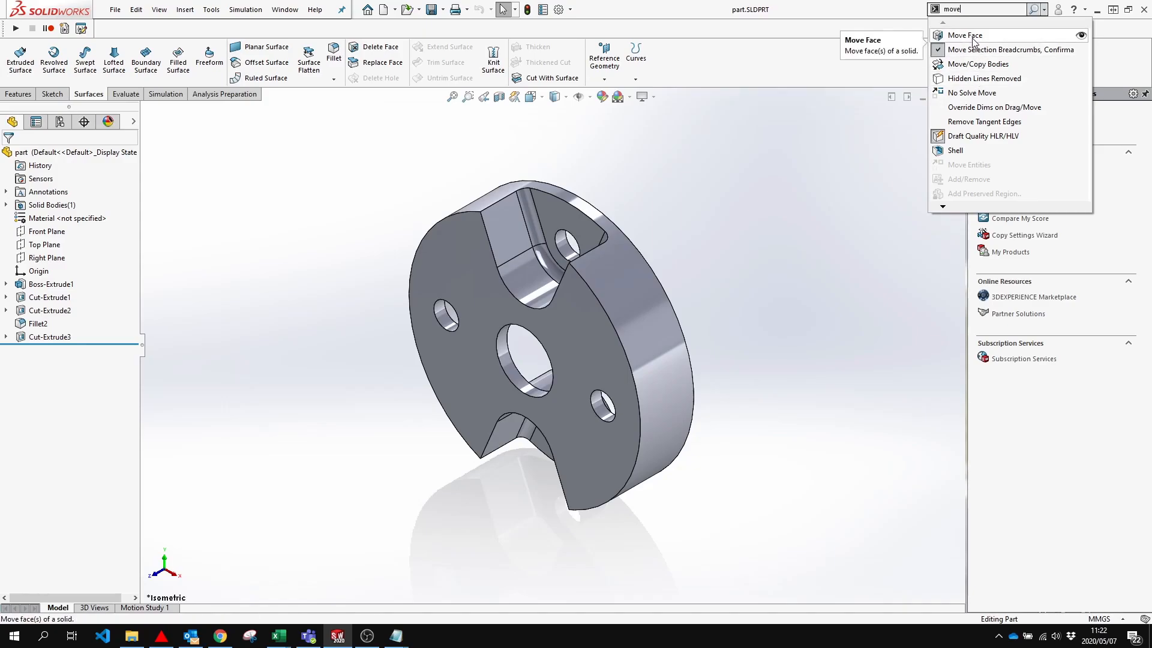
left_click(966, 35)
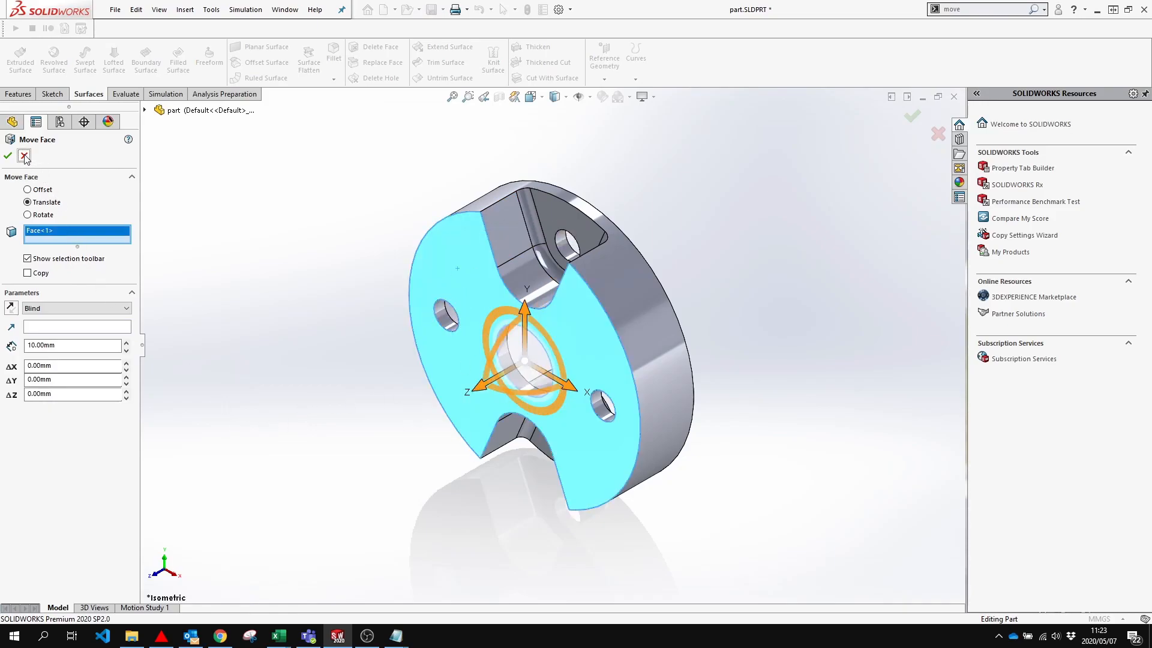
left_click(24, 156)
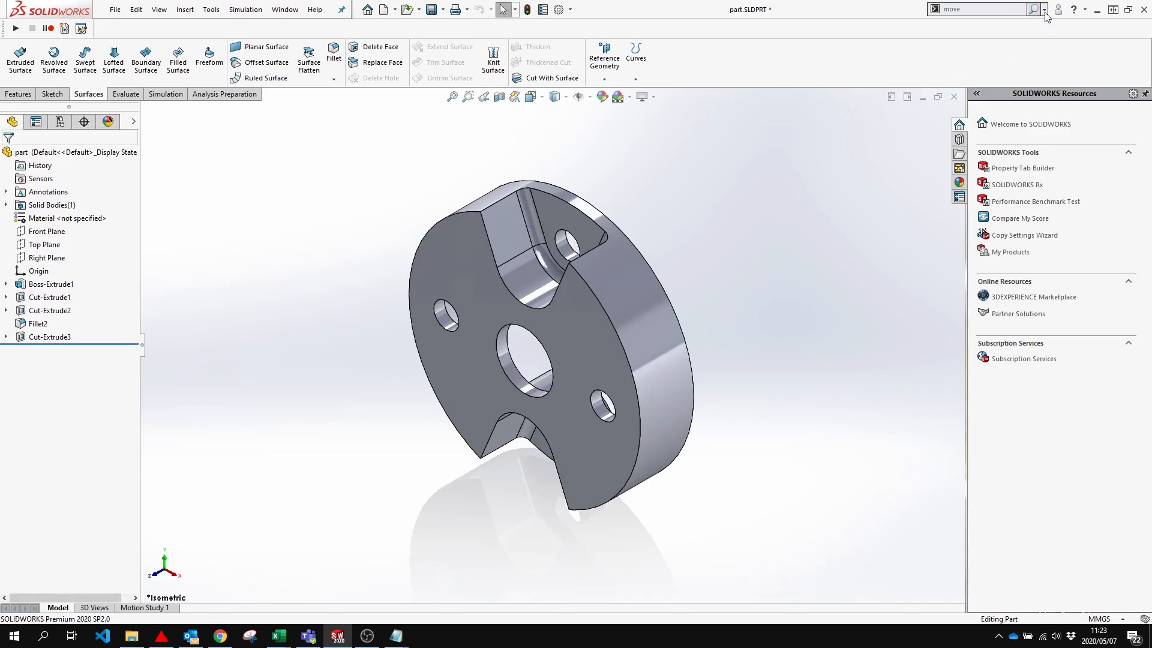
- Reopen the 'move' search results and add Move Face to the Surfaces commands
left_click(1040, 10)
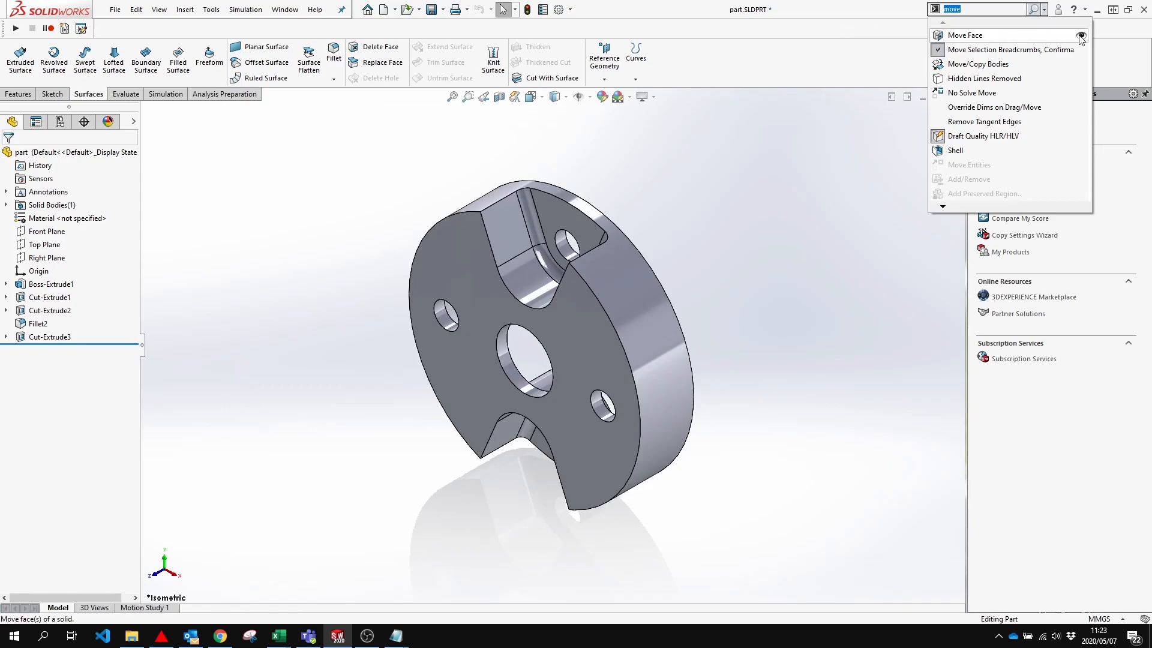
mouse_move(1078, 36)
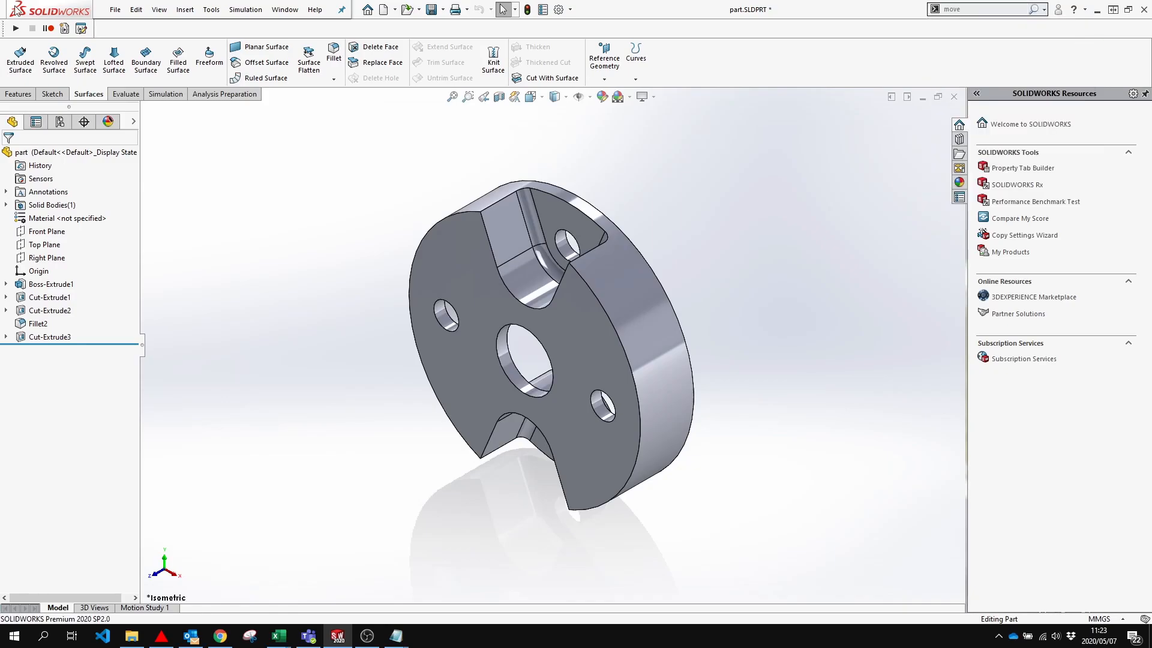
left_click(184, 9)
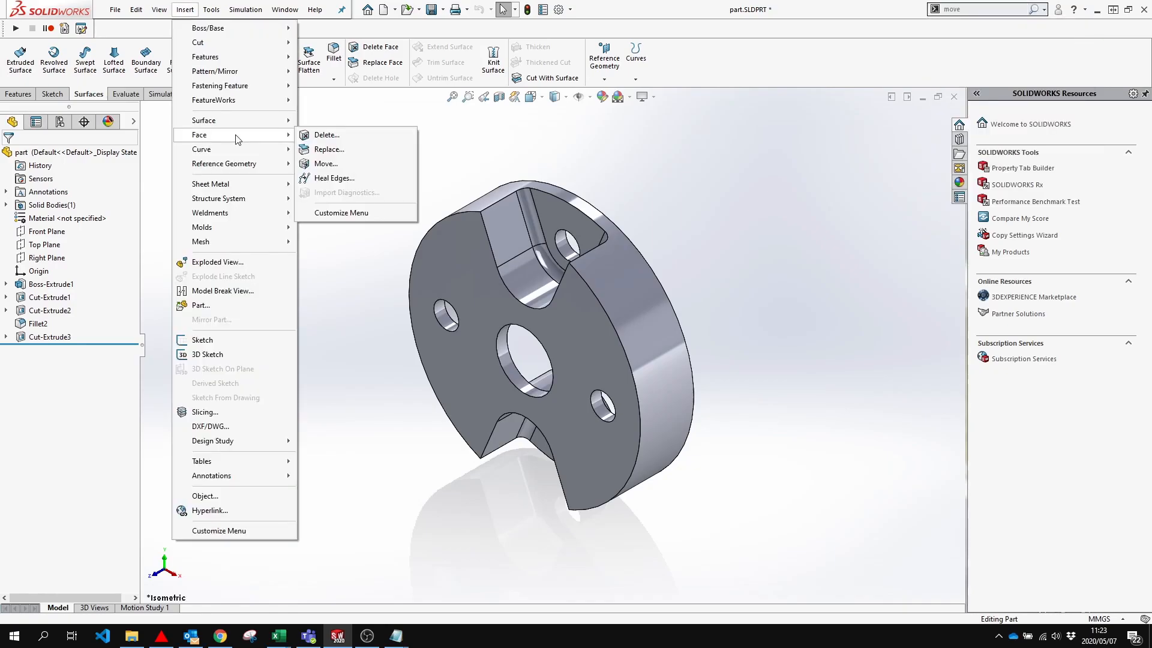
mouse_move(359, 163)
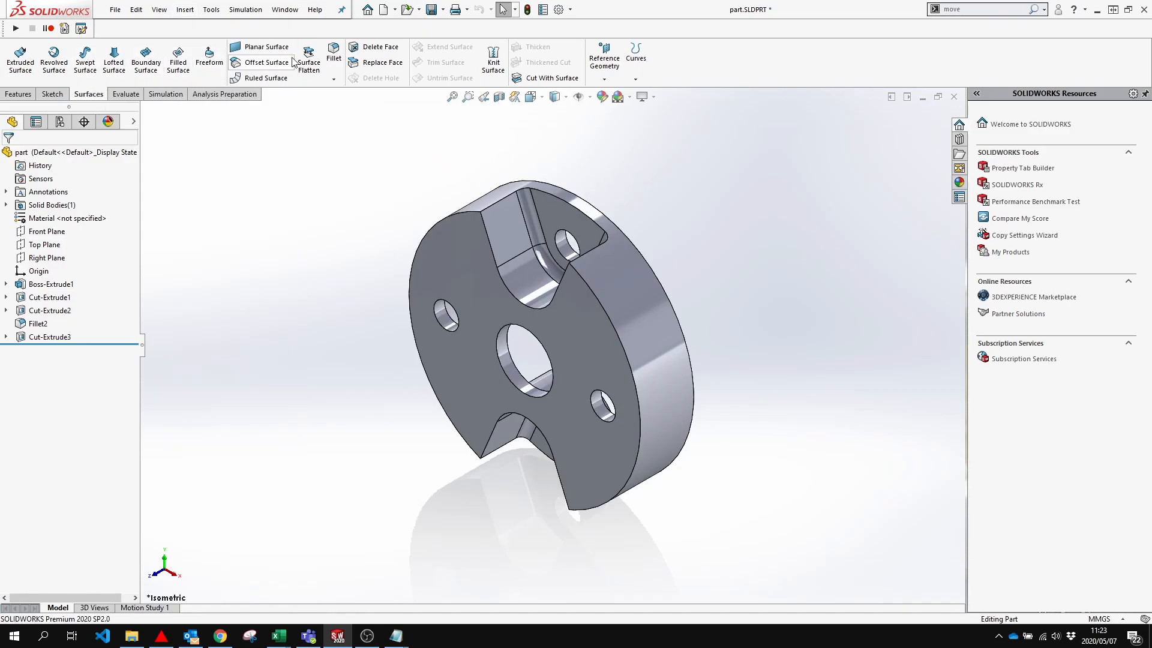
mouse_move(986, 33)
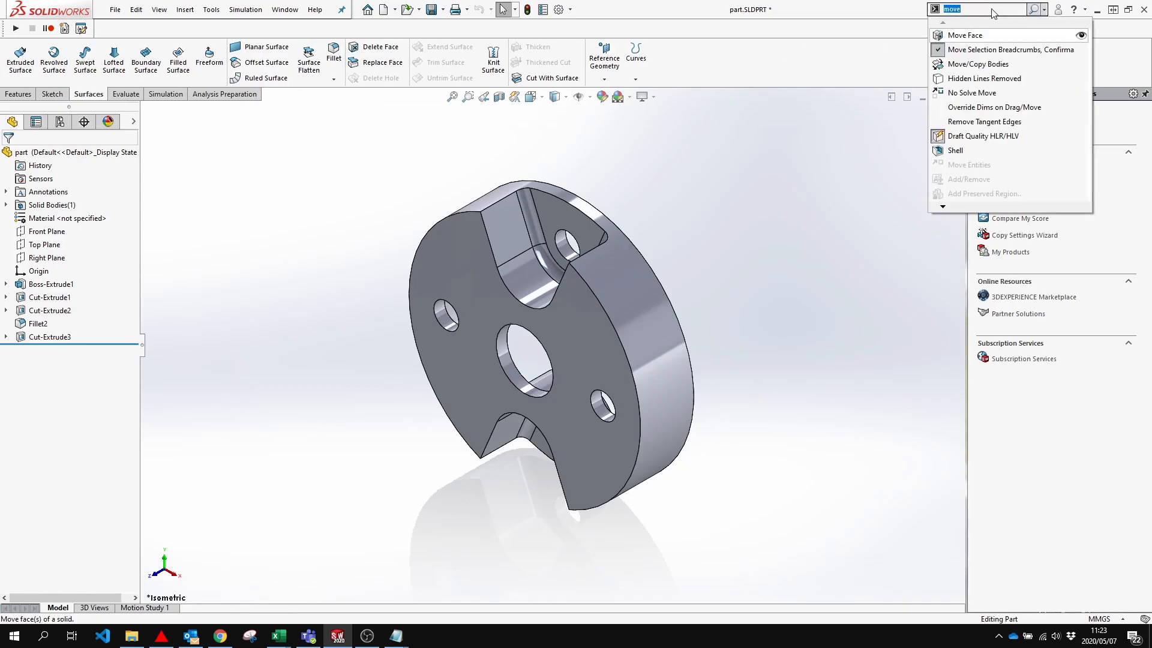
mouse_move(955, 36)
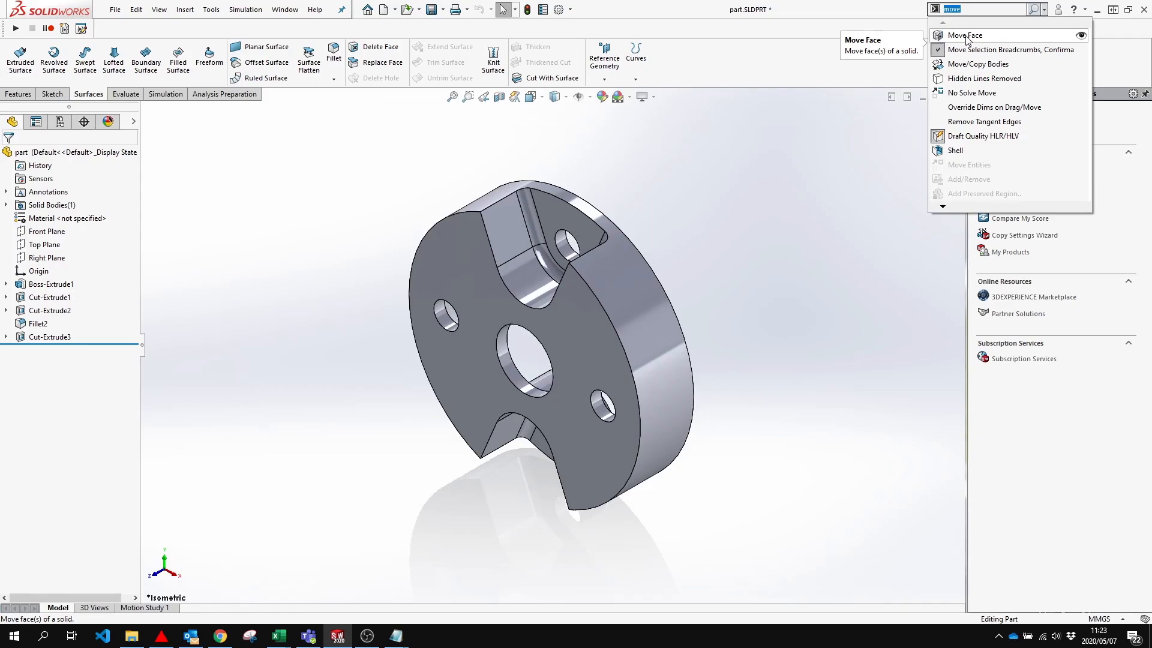
mouse_move(679, 66)
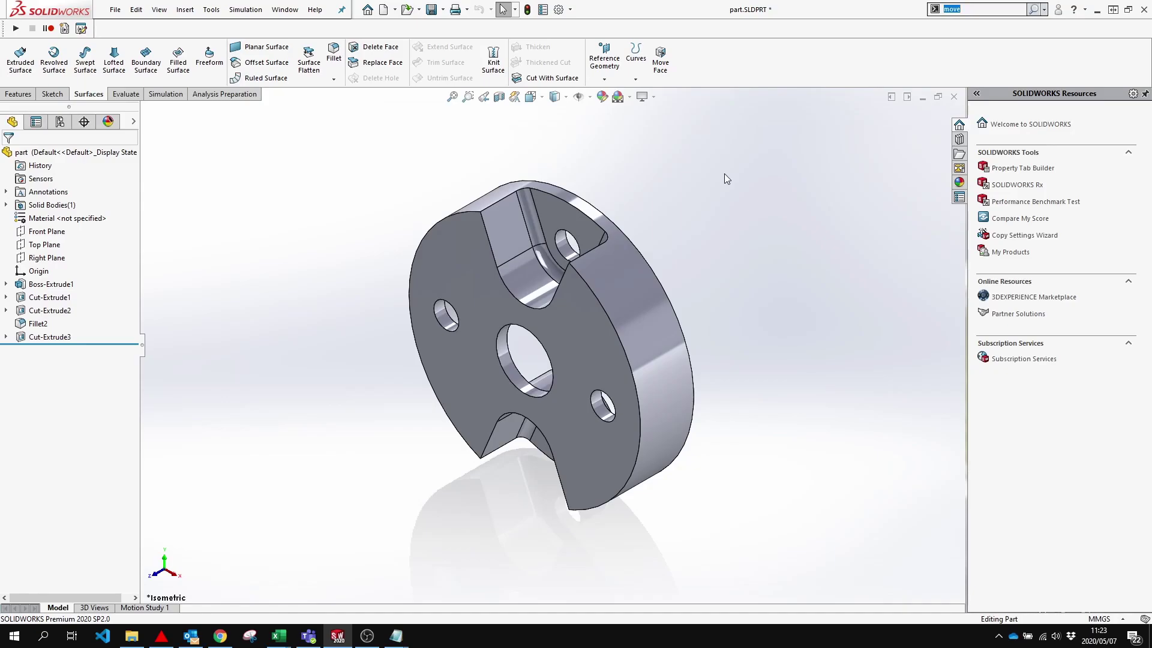
mouse_move(716, 176)
type("s")
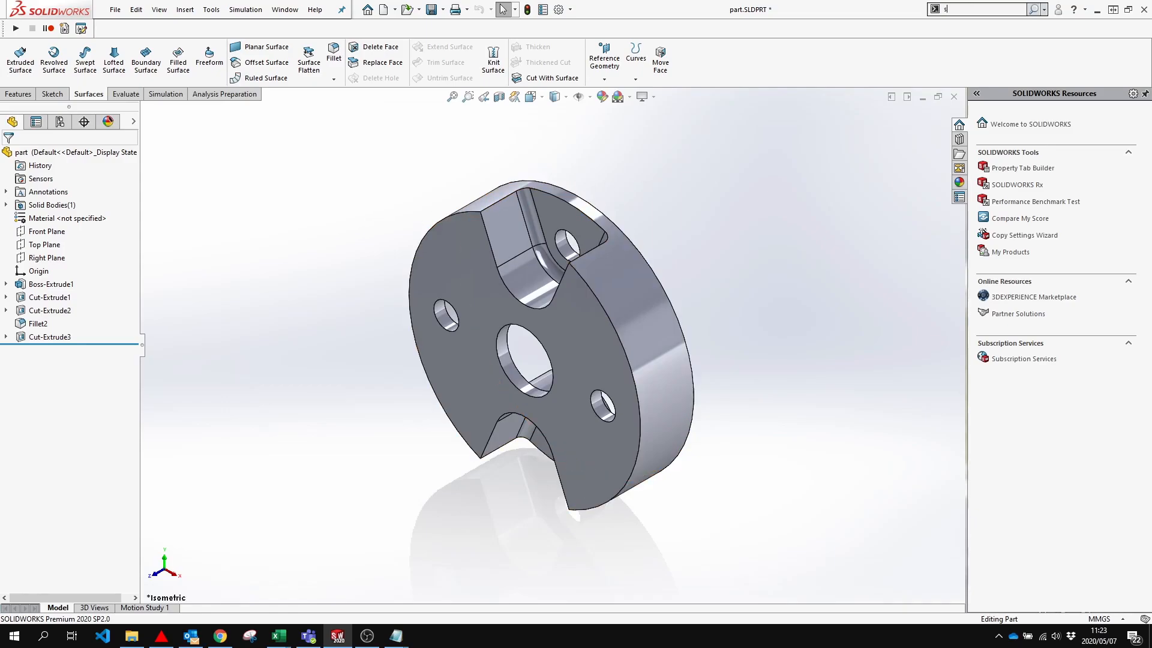
- Bring up the shortcut toolbar over the model and show its Surfaces flyout
right_click(298, 233)
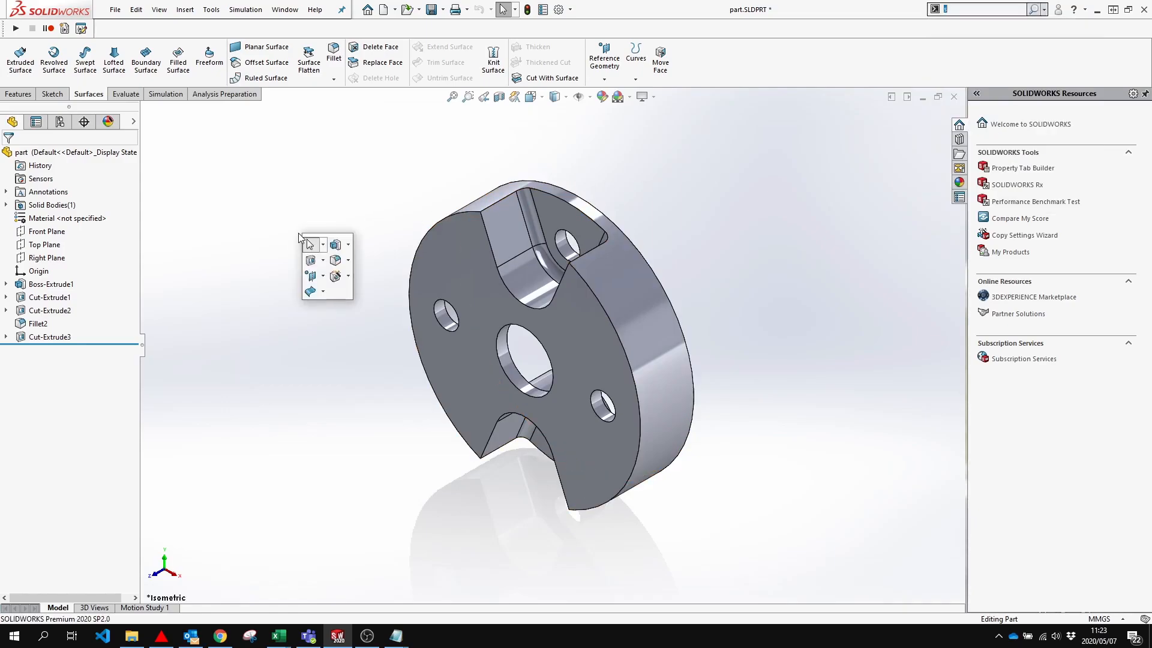
mouse_move(335, 276)
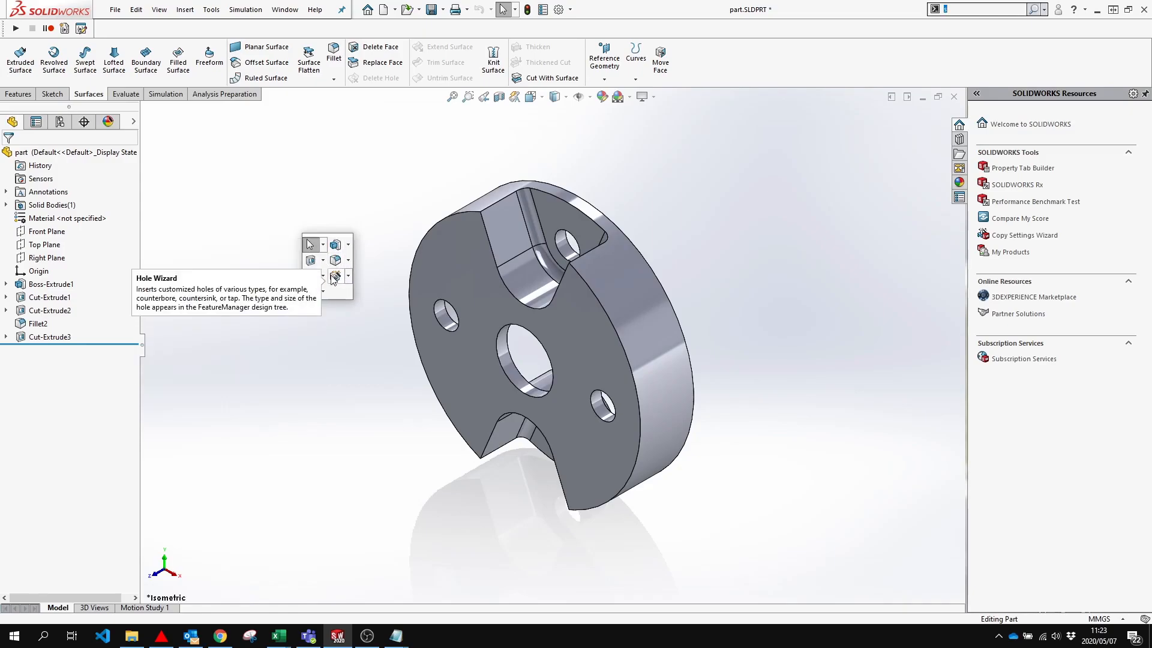
mouse_move(310, 290)
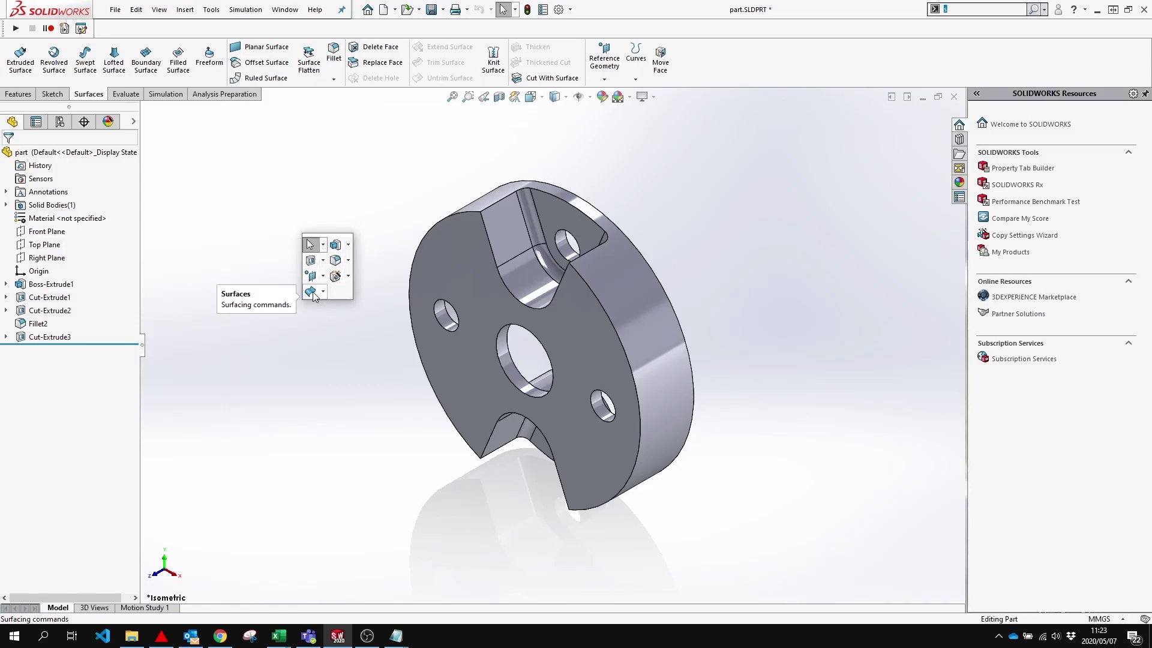
left_click(322, 292)
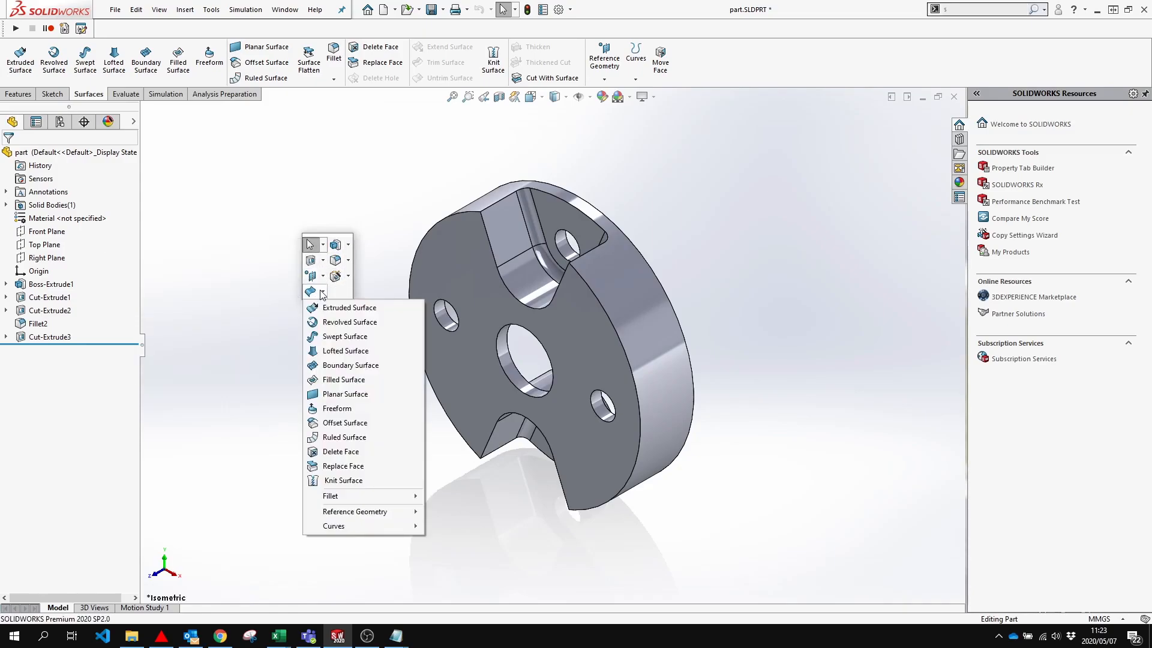
mouse_move(344, 453)
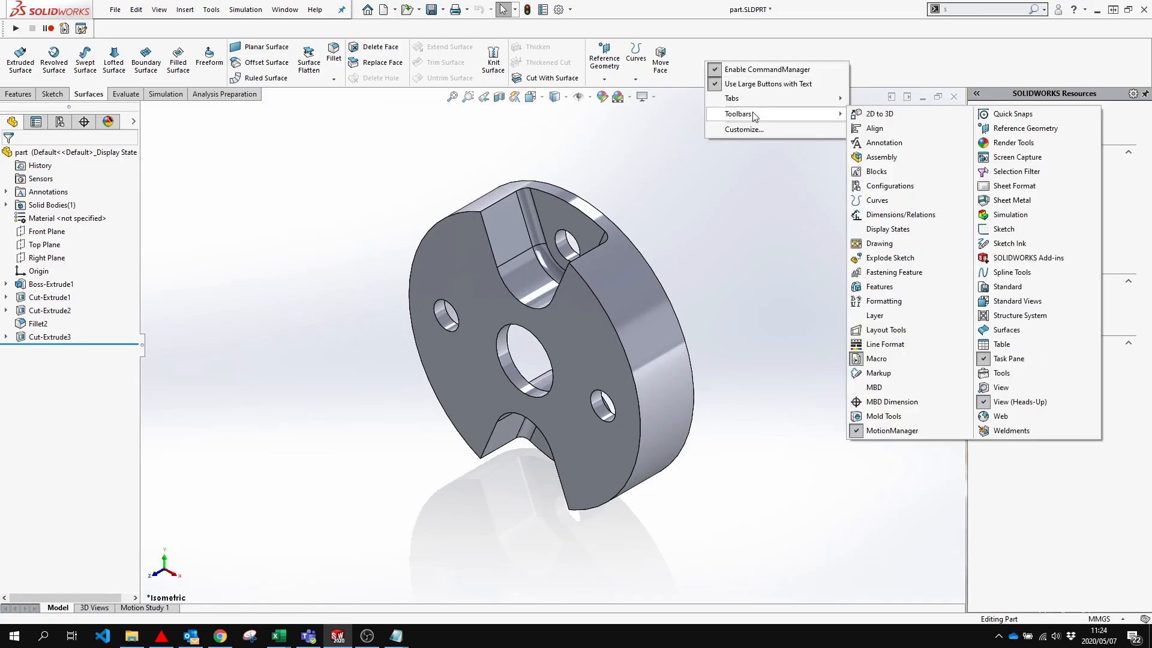
- Show the Surfaces toolbar, move Move Face onto it, then close the floating toolbar
left_click(1006, 328)
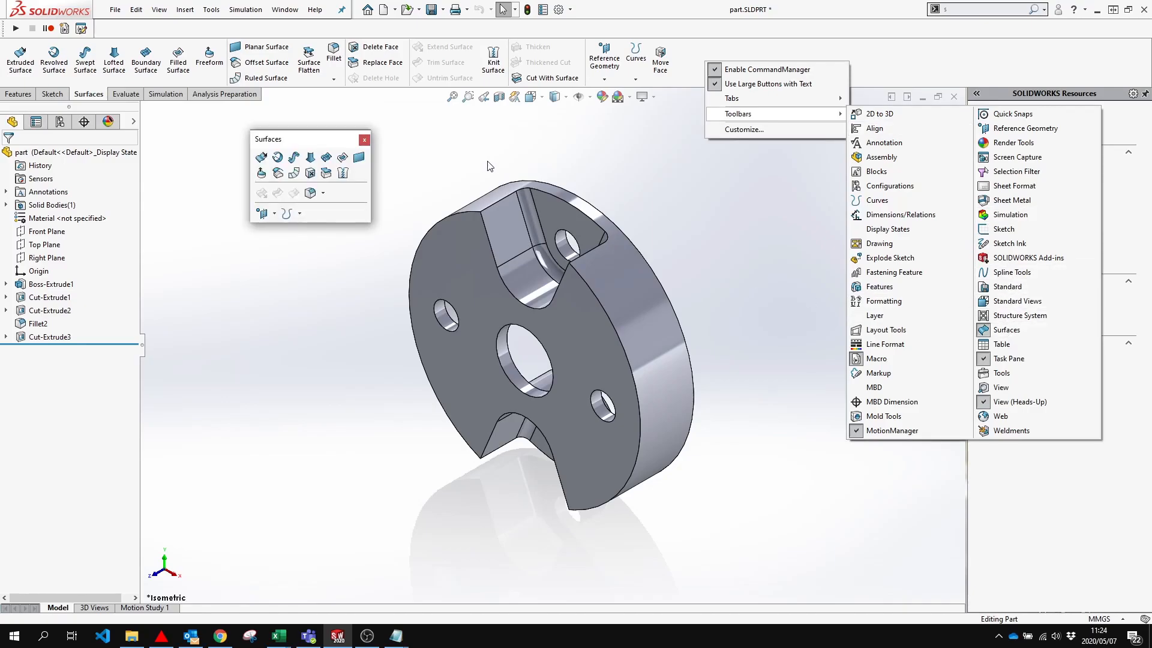
left_click(525, 162)
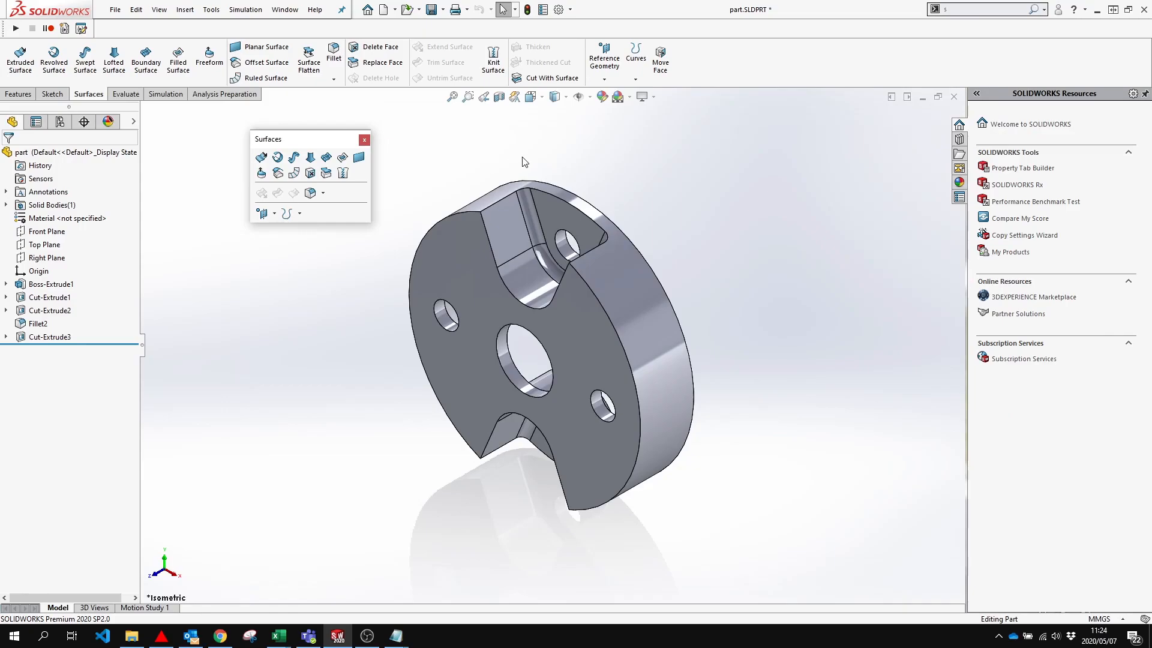
mouse_move(659, 56)
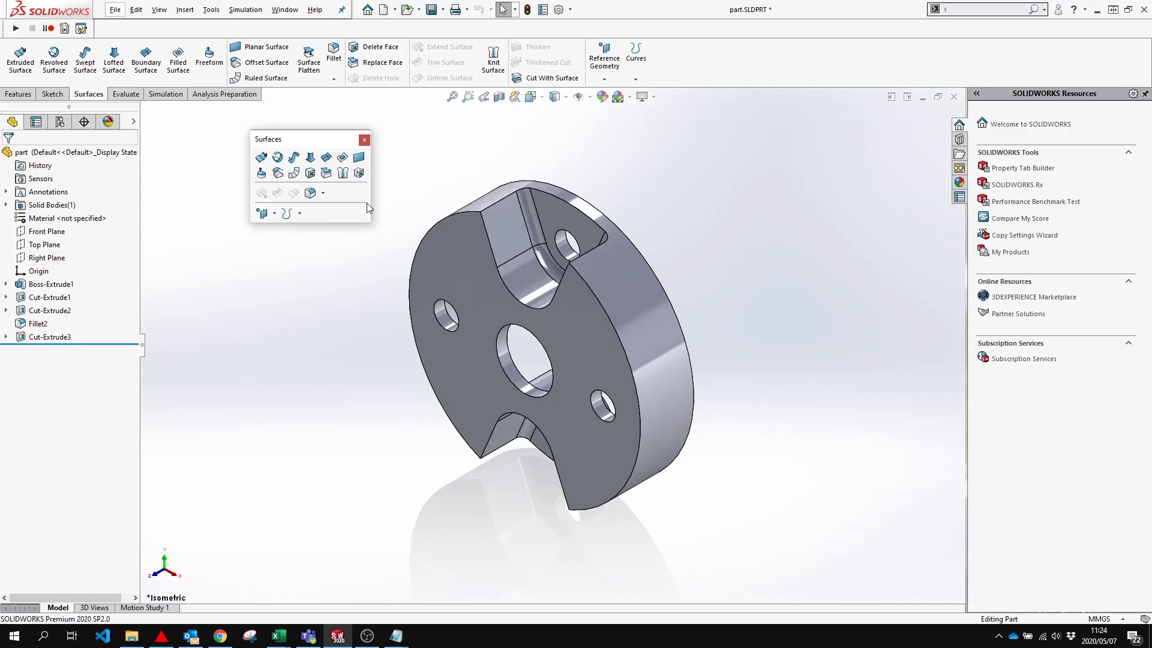
mouse_move(663, 68)
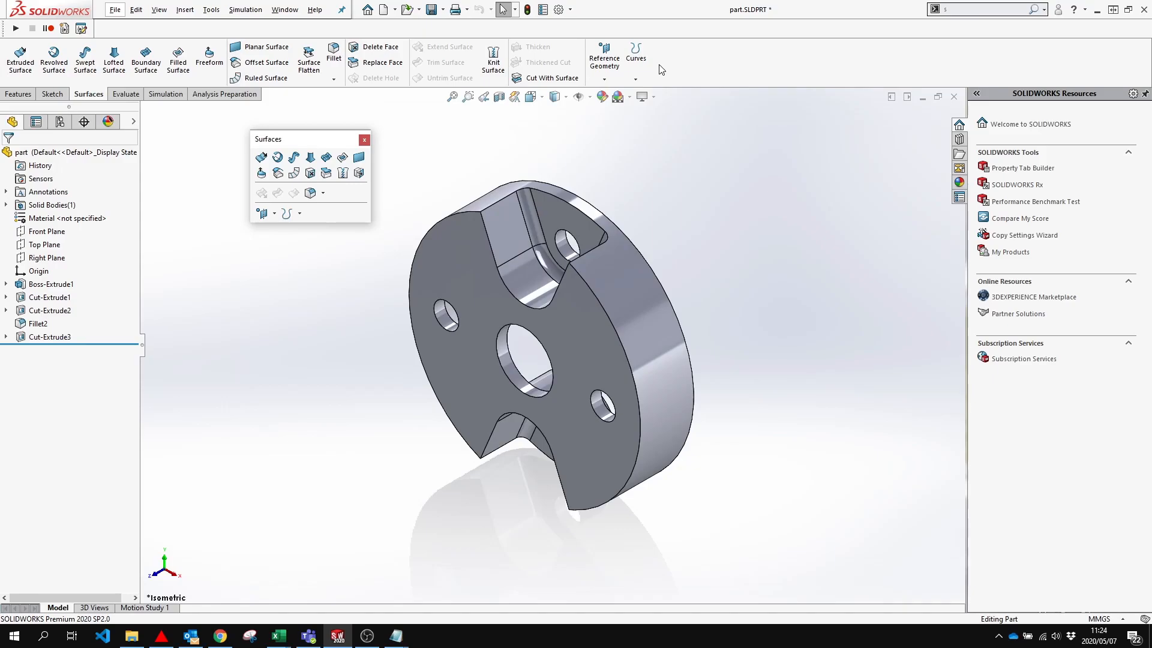
mouse_move(534, 133)
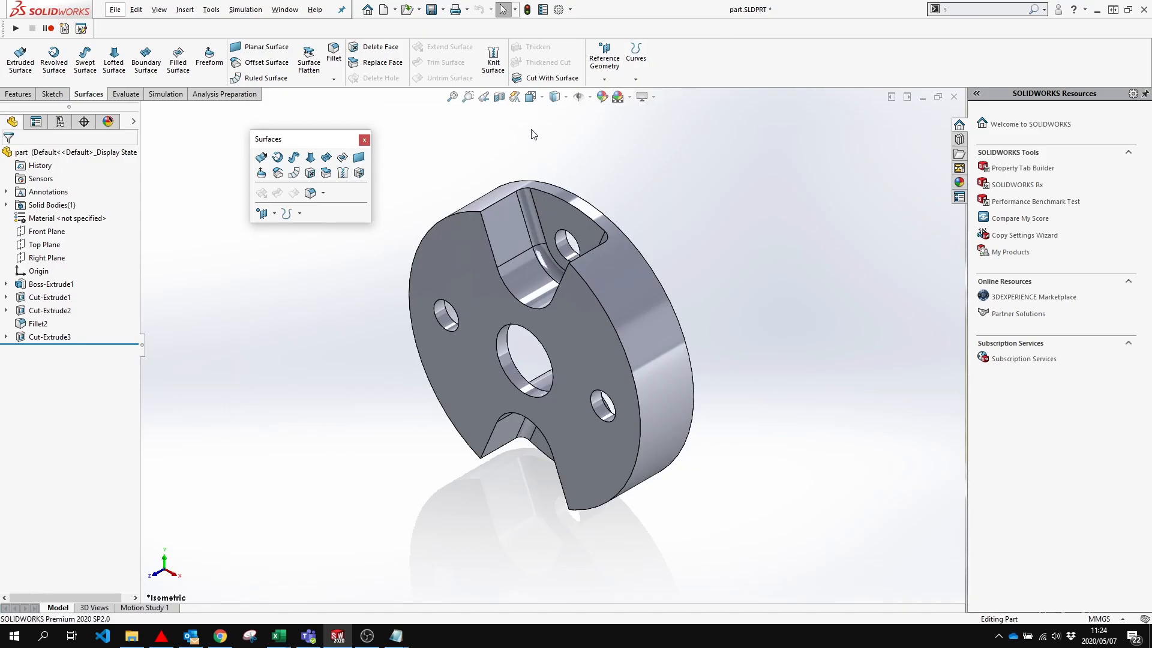
mouse_move(408, 176)
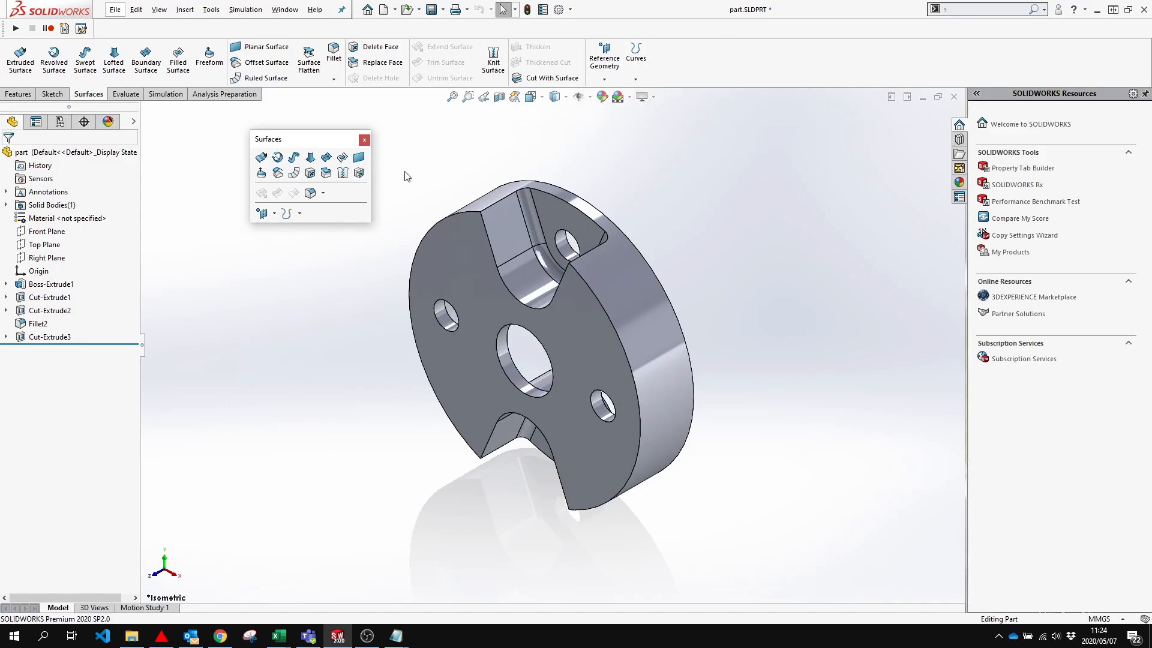
left_click(364, 139)
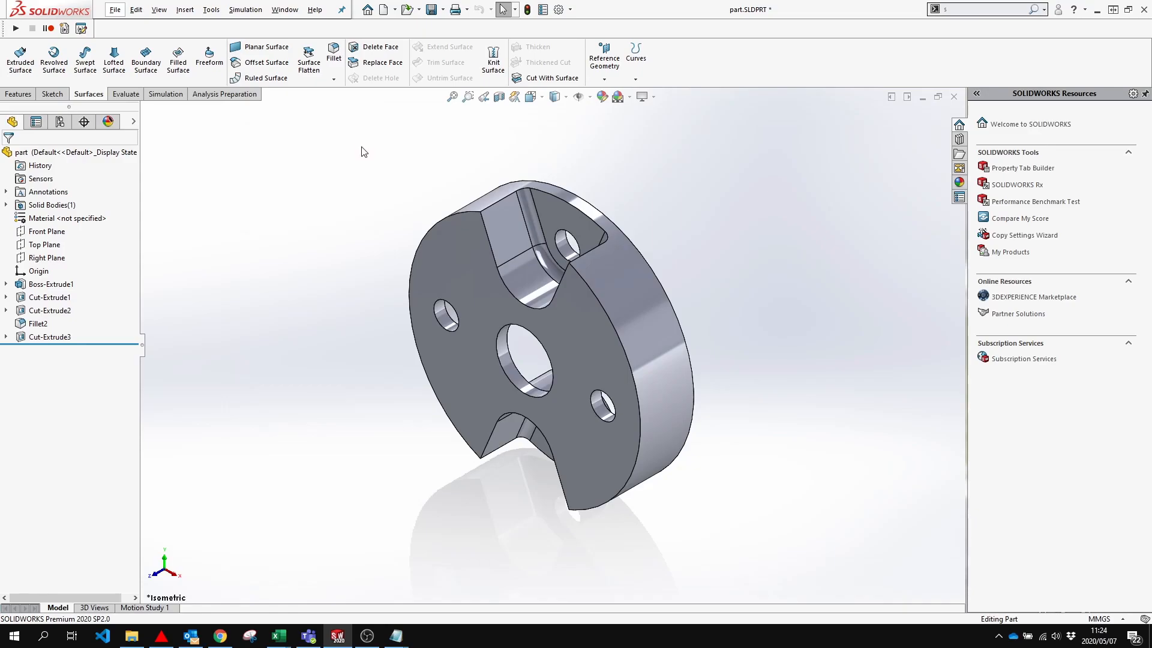